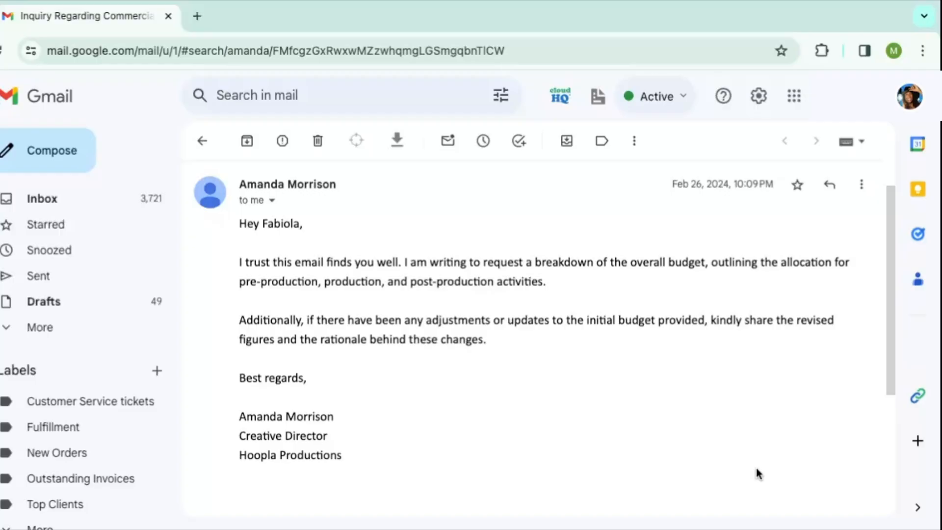
mouse_move(852, 410)
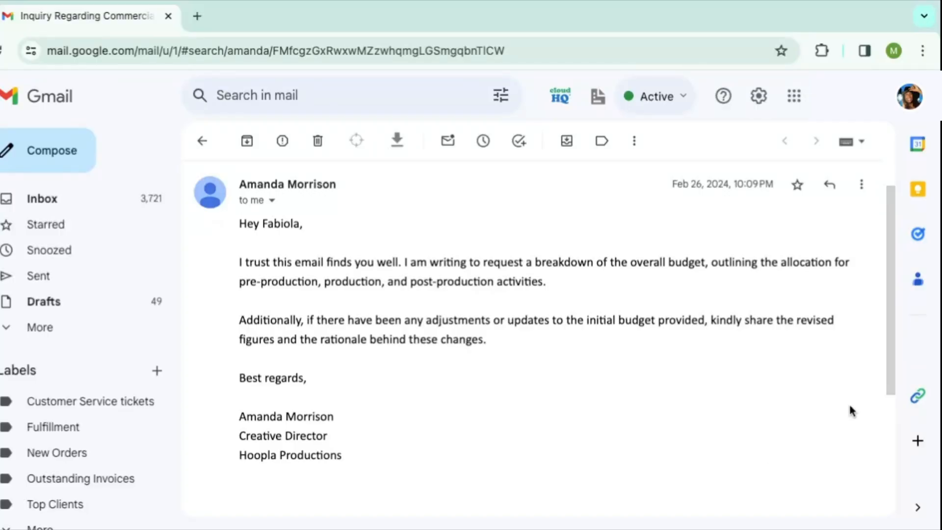
mouse_move(917, 397)
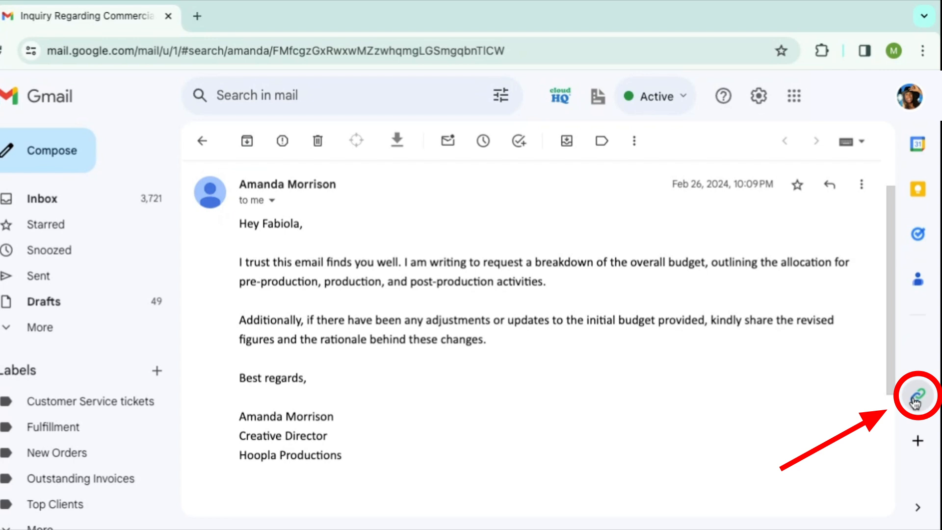
- Create and share a cloudHQ URL link for the Commercial Shoot Budget email
left_click(916, 398)
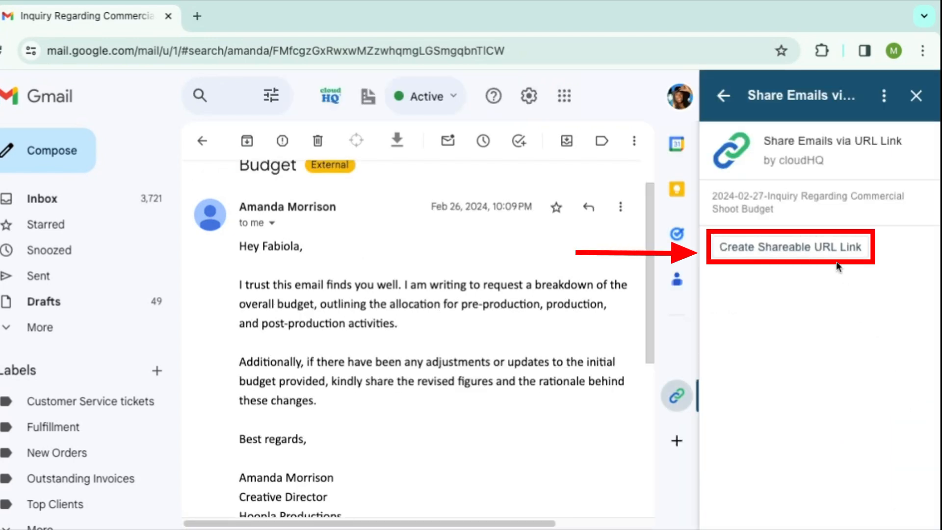
left_click(789, 246)
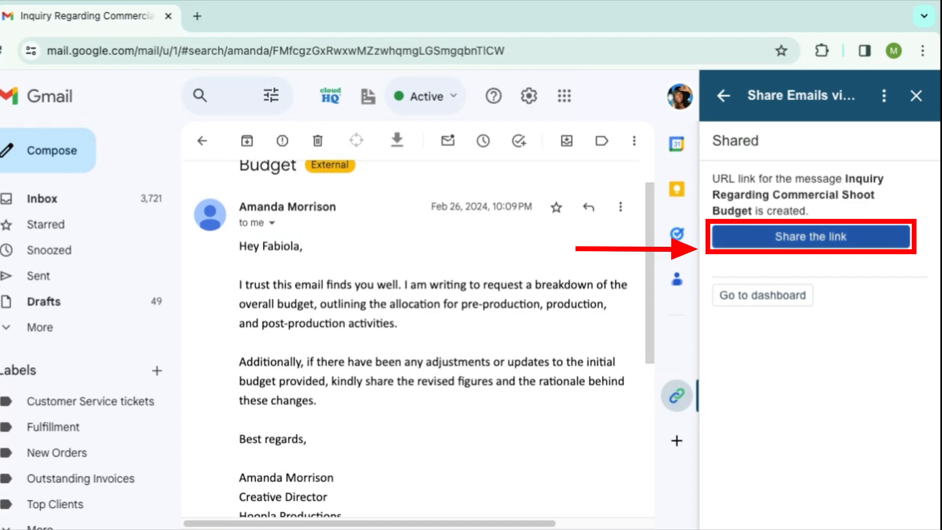
left_click(810, 237)
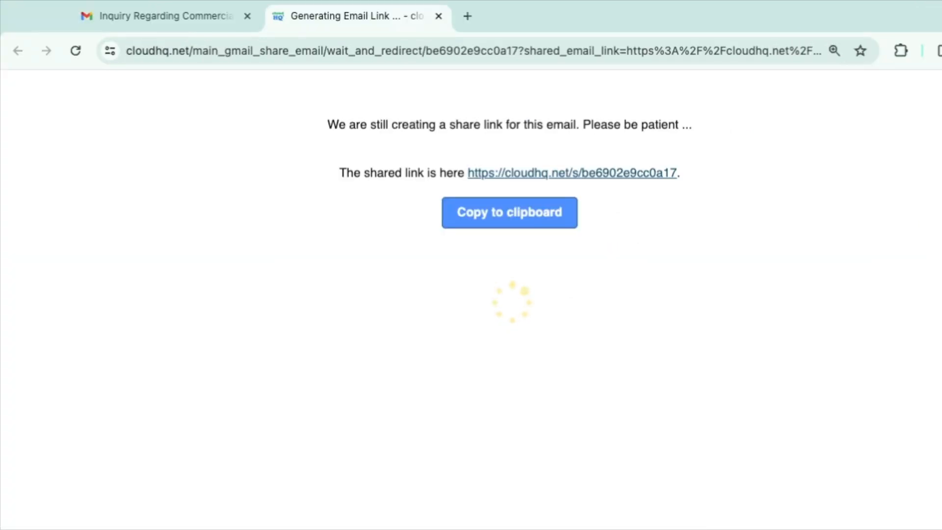
- View the shared email page and bring up its Share Link Settings with expiry and password options
left_click(510, 212)
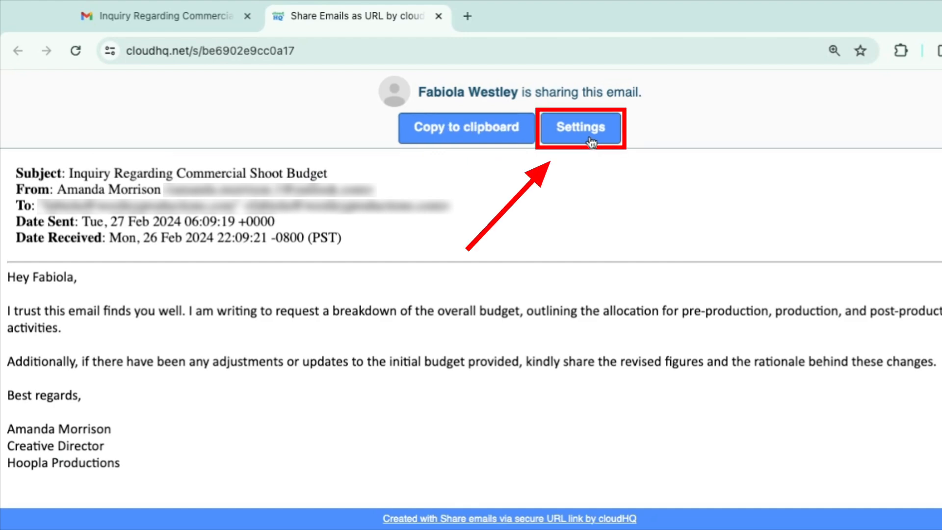
left_click(579, 127)
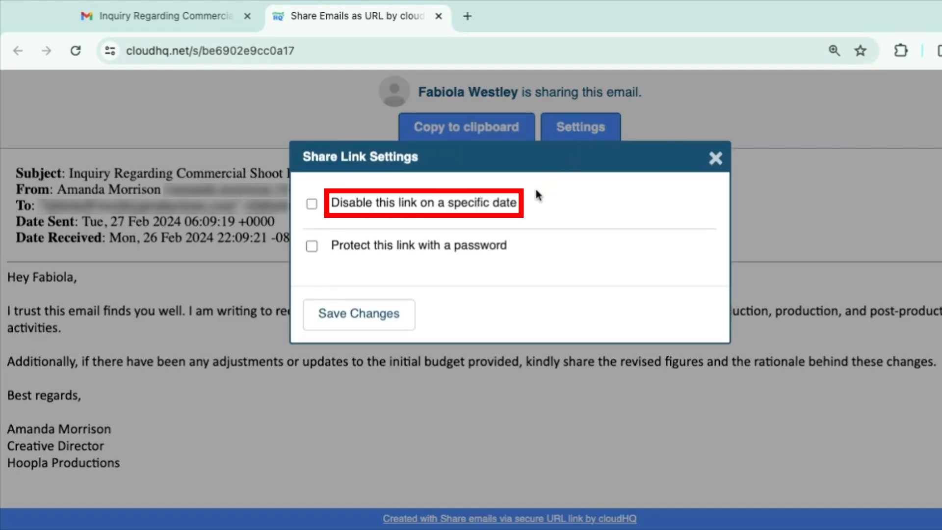